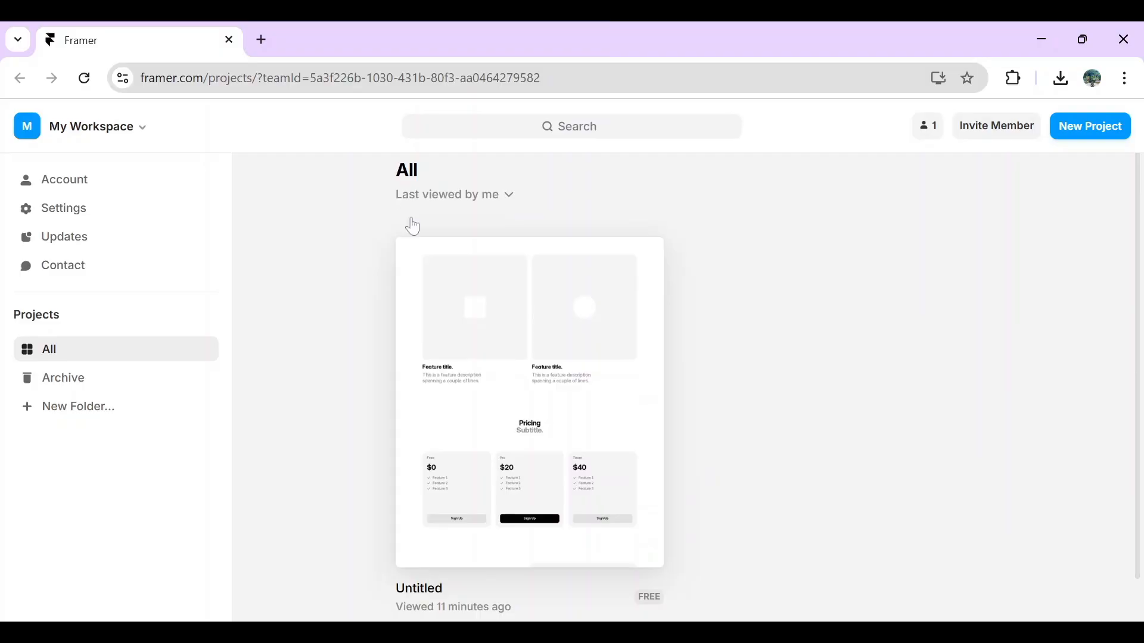
mouse_move(261, 334)
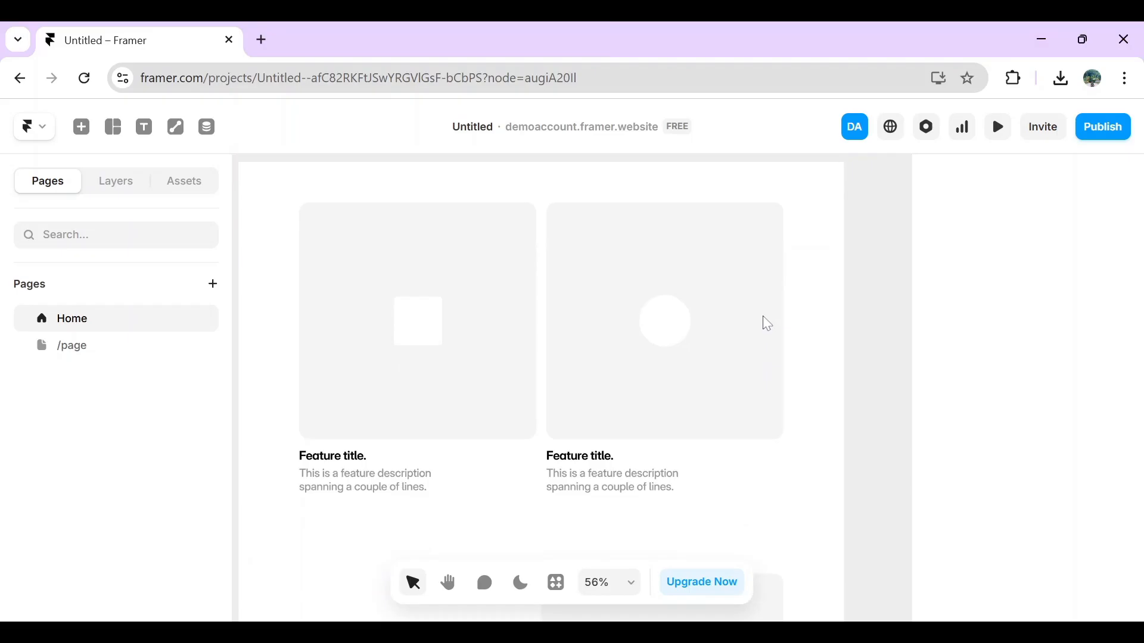
- Select the two-card feature section frame on the Home canvas
click(664, 321)
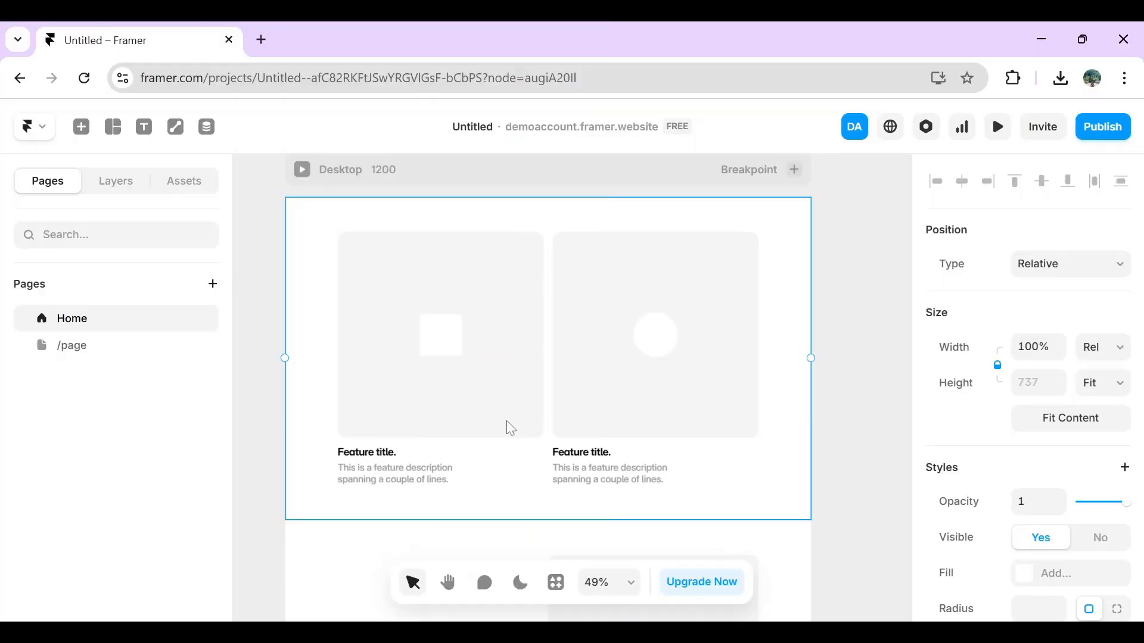
mouse_move(519, 423)
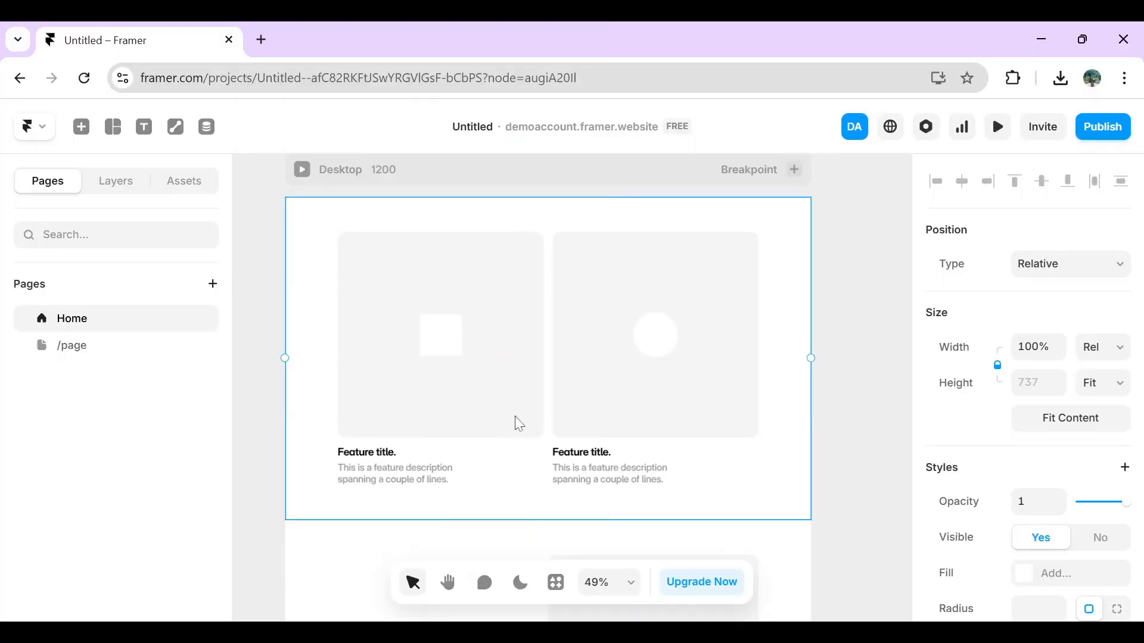
mouse_move(646, 368)
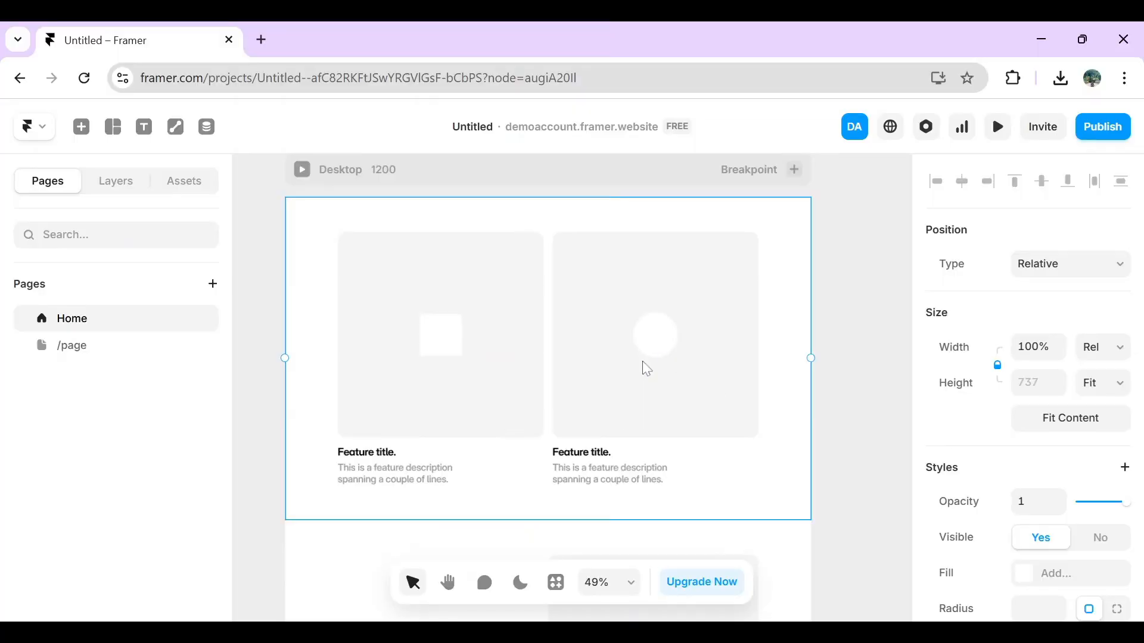
- Add a Code Override to the feature section, linked to the Examples file
scroll(down, 3)
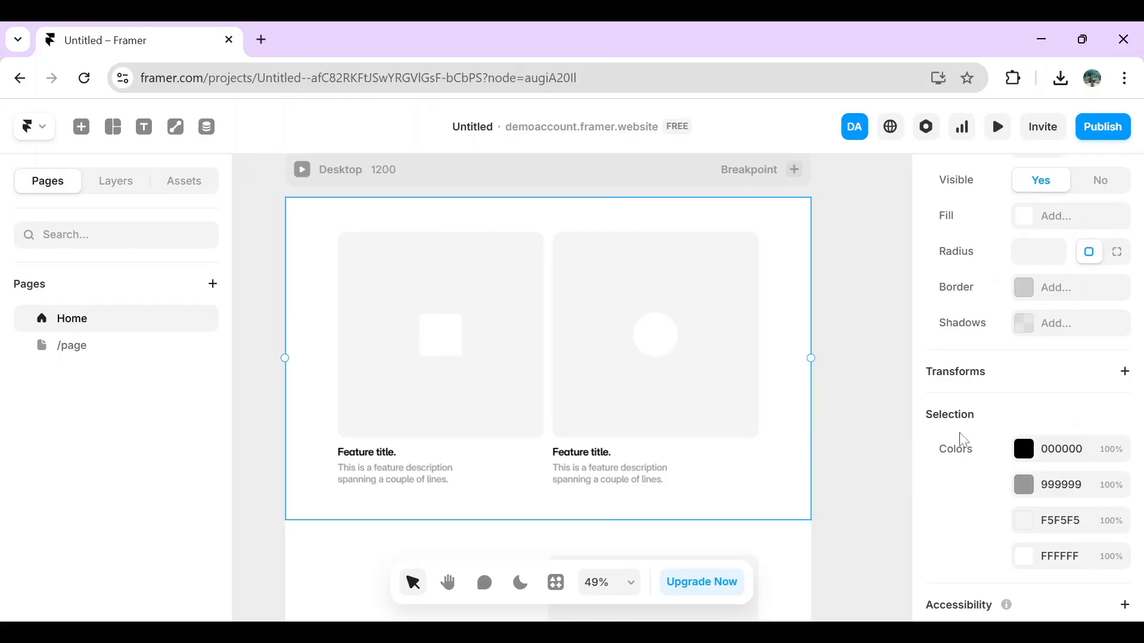
scroll(down, 3)
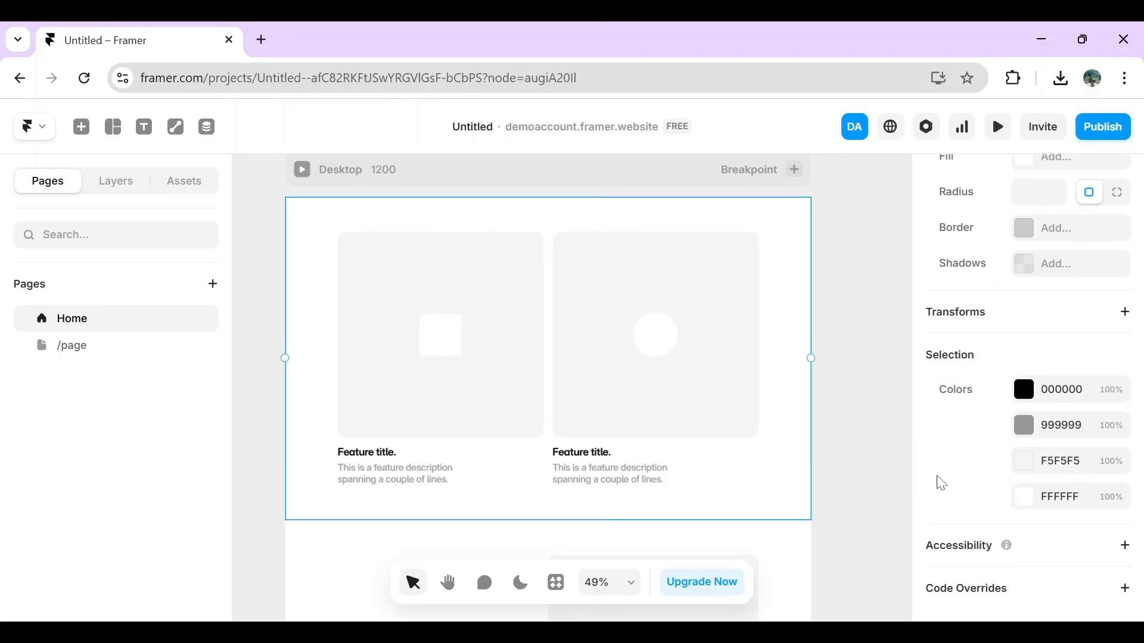
click(1124, 588)
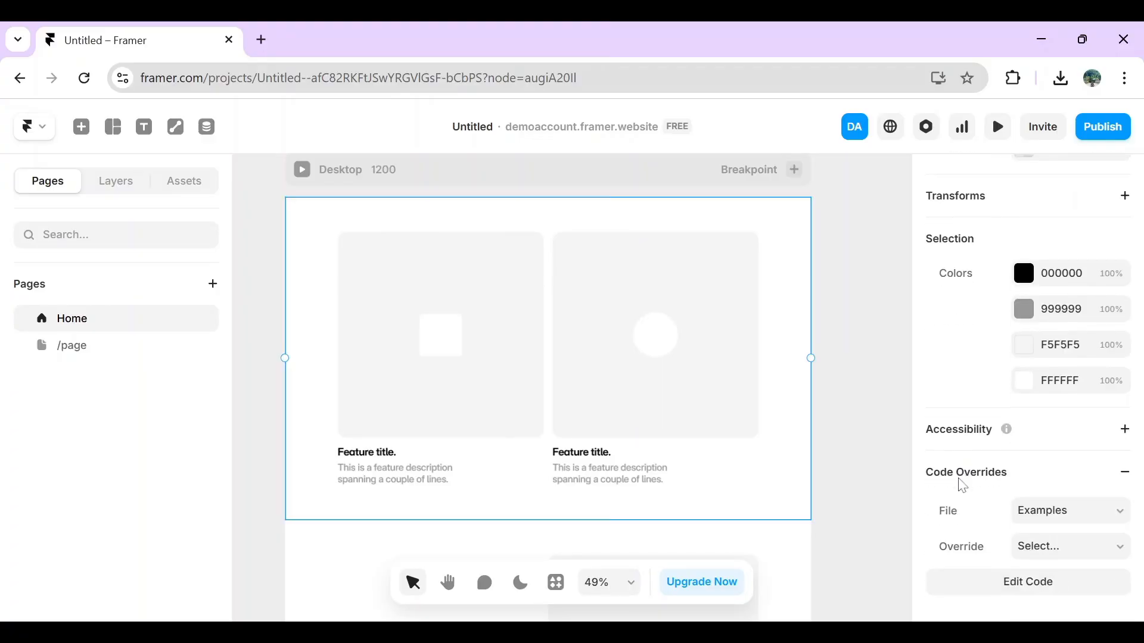
mouse_move(1029, 582)
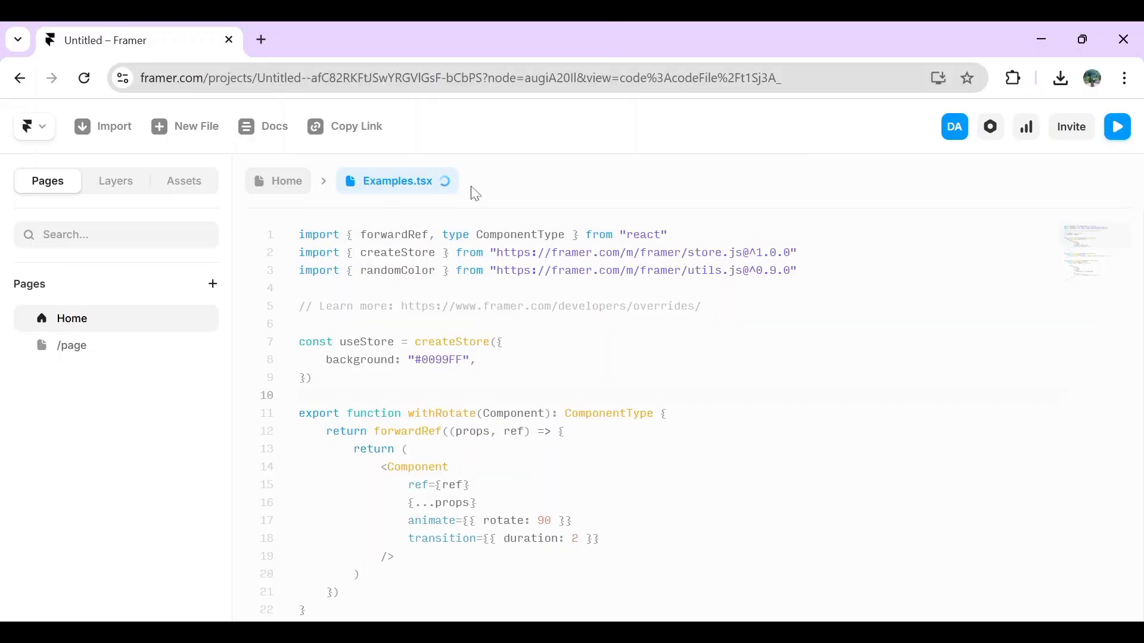
- Place the insertion point inside the Examples.tsx override code near withRotate
click(299, 396)
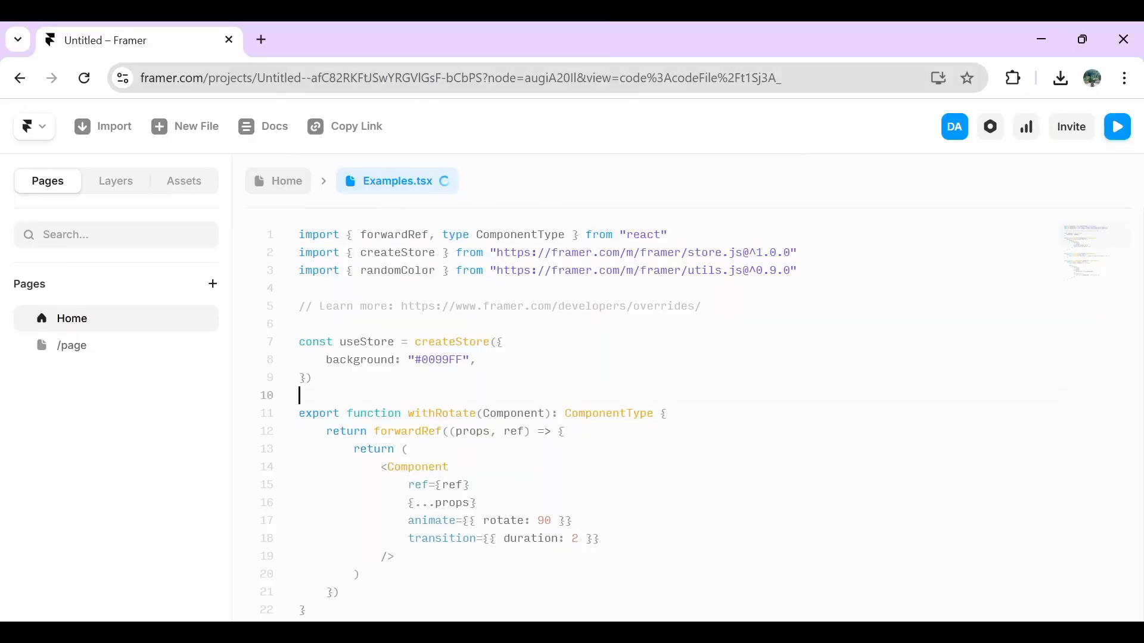